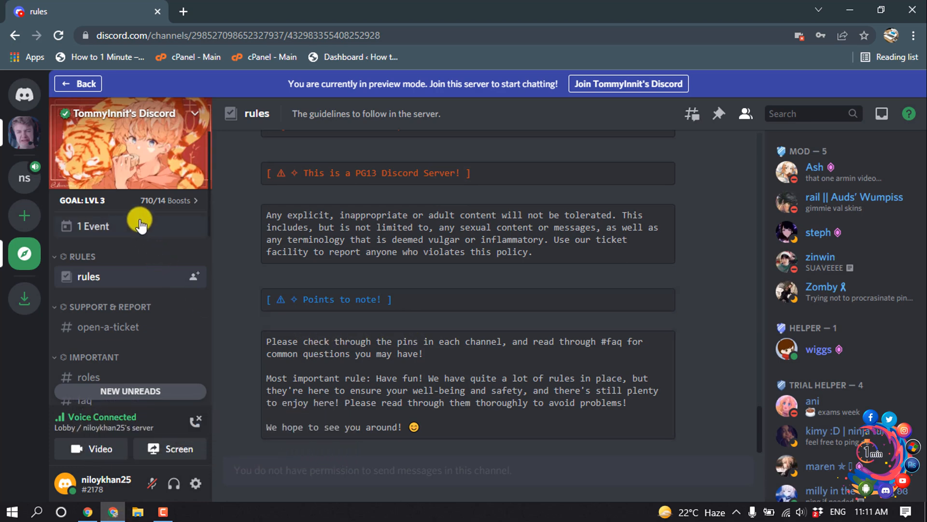
pyautogui.moveTo(142, 141)
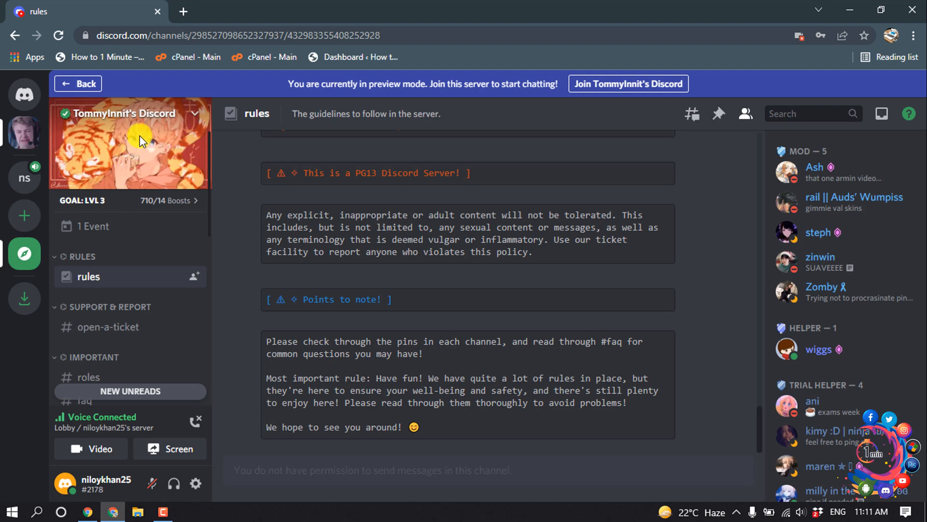
pyautogui.moveTo(56, 172)
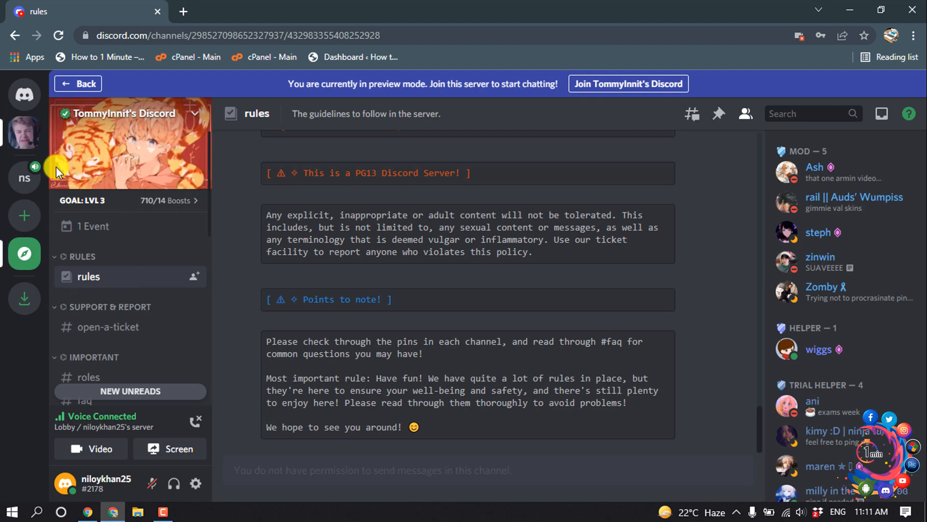
pyautogui.moveTo(32, 166)
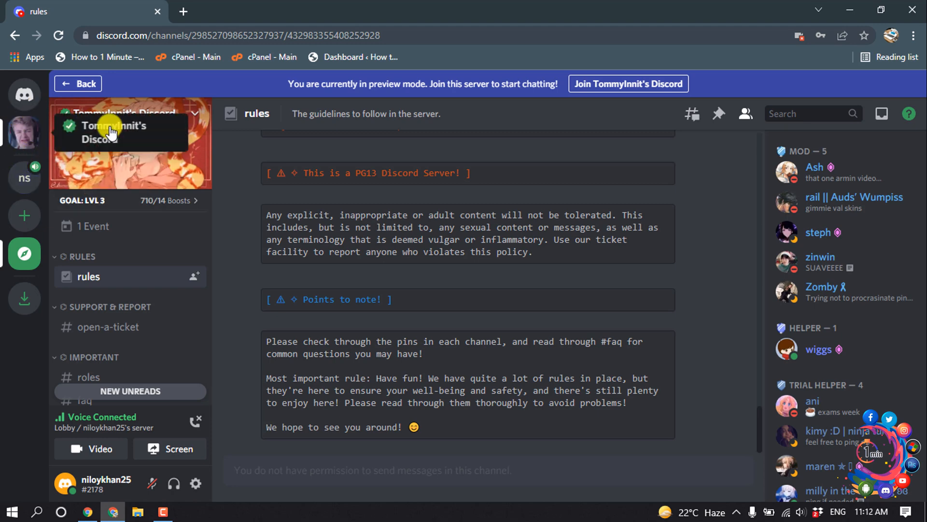
pyautogui.moveTo(25, 150)
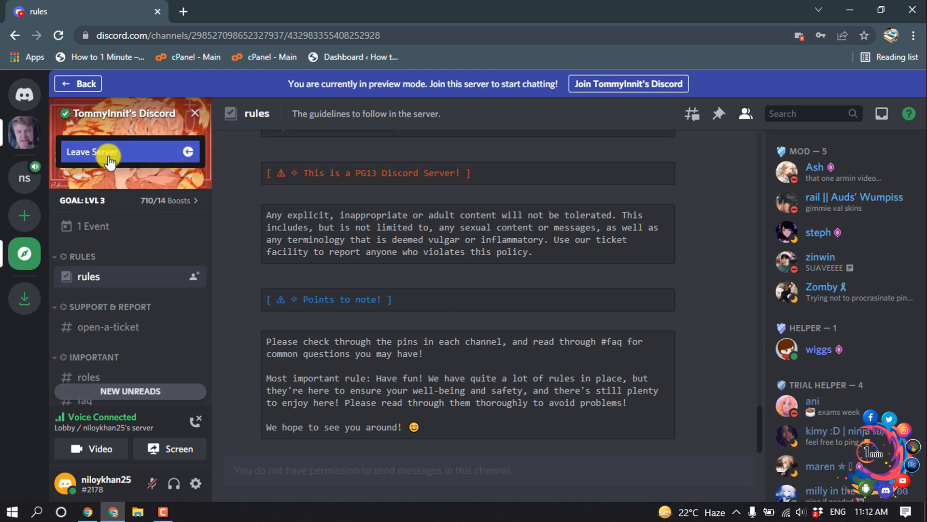
# Step: Leave TommyInnit's Discord server from its server dropdown
pyautogui.click(108, 152)
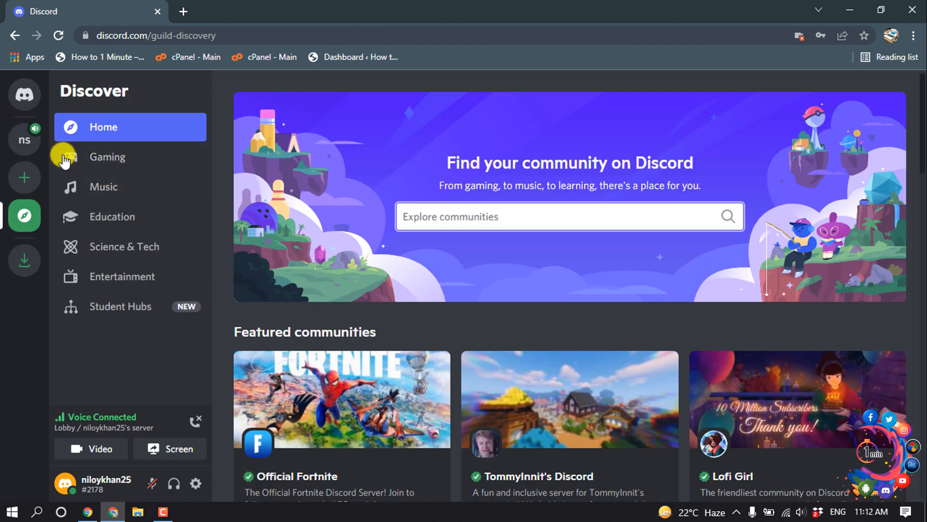
pyautogui.moveTo(24, 140)
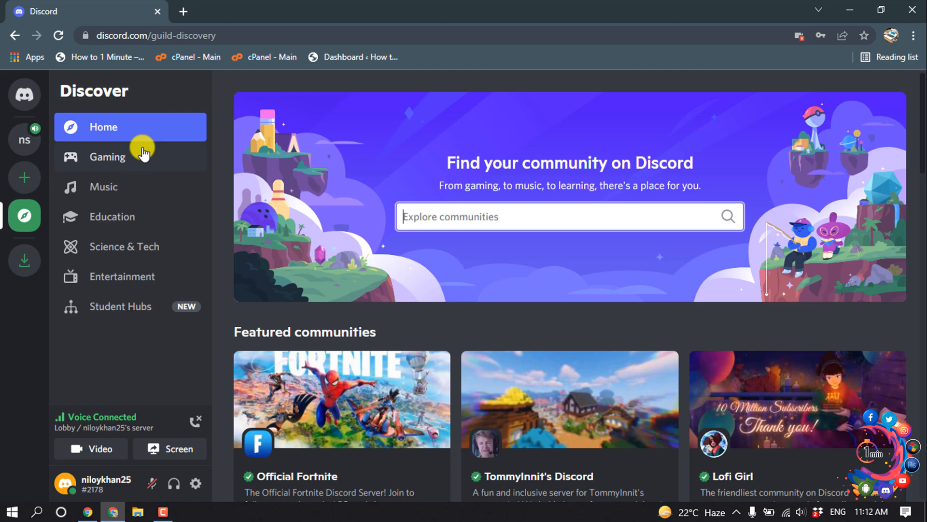
pyautogui.moveTo(41, 155)
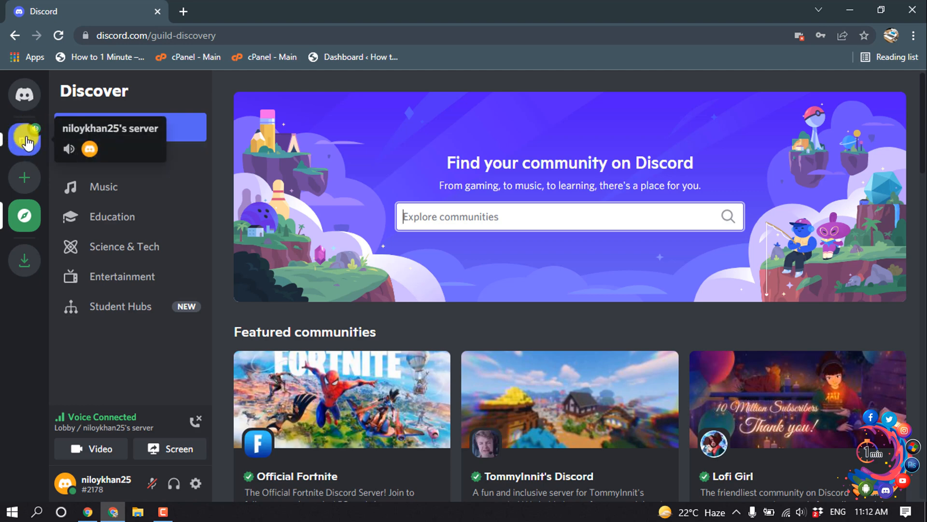
# Step: Open niloykhan25's server from the left server sidebar
pyautogui.click(24, 140)
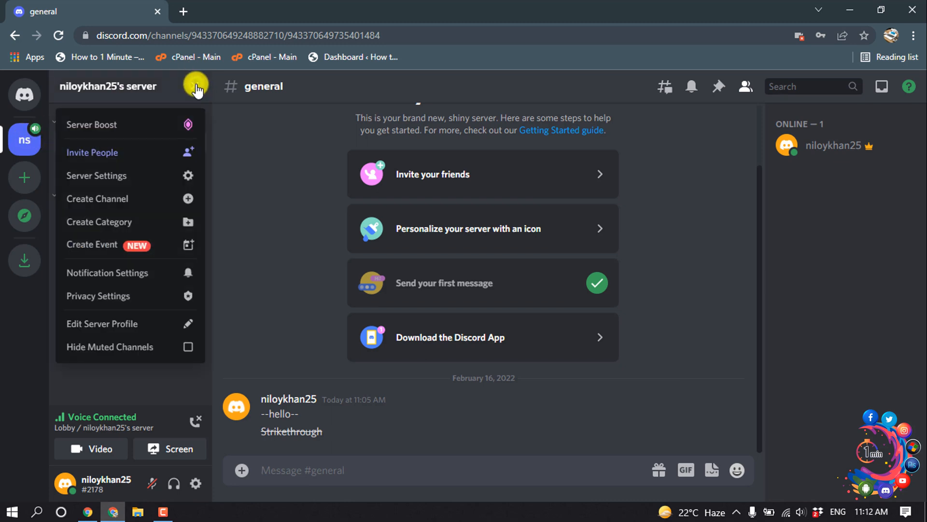
pyautogui.moveTo(124, 176)
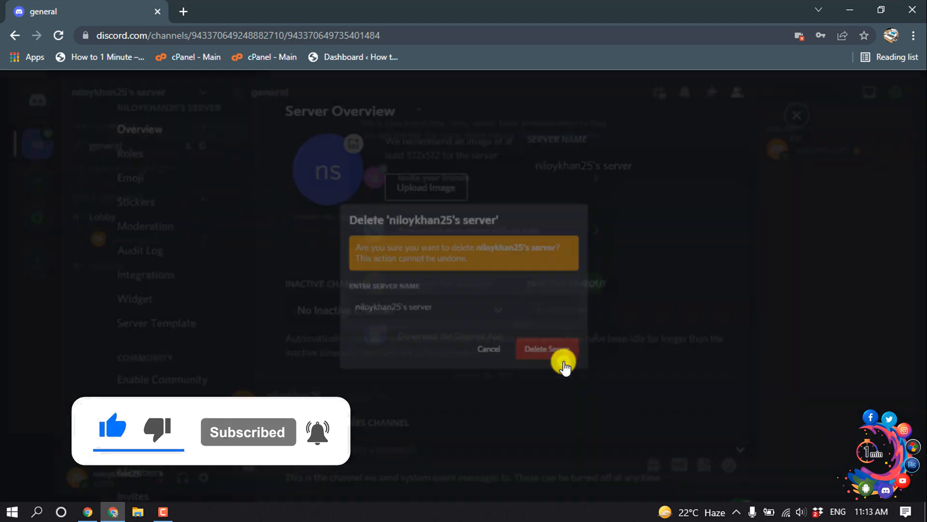
# Step: Confirm permanent deletion of niloykhan25's server
pyautogui.click(545, 348)
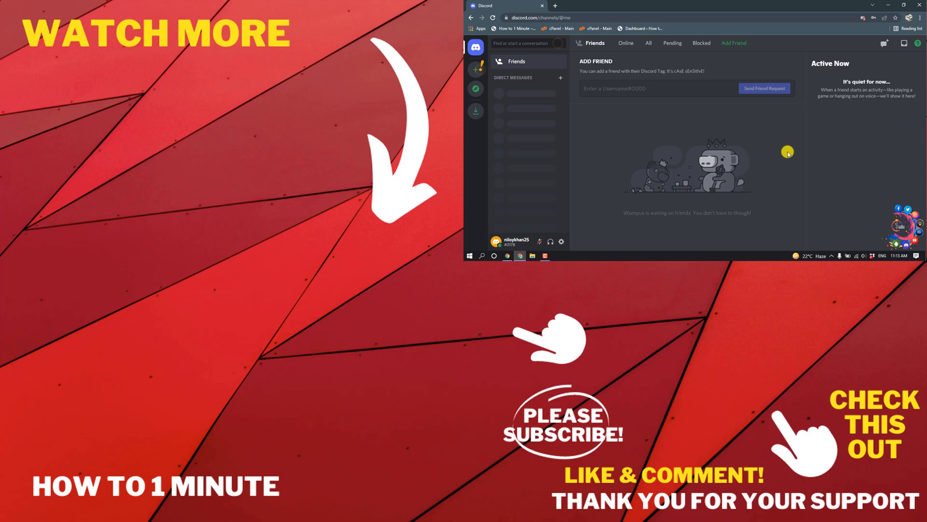
pyautogui.moveTo(783, 146)
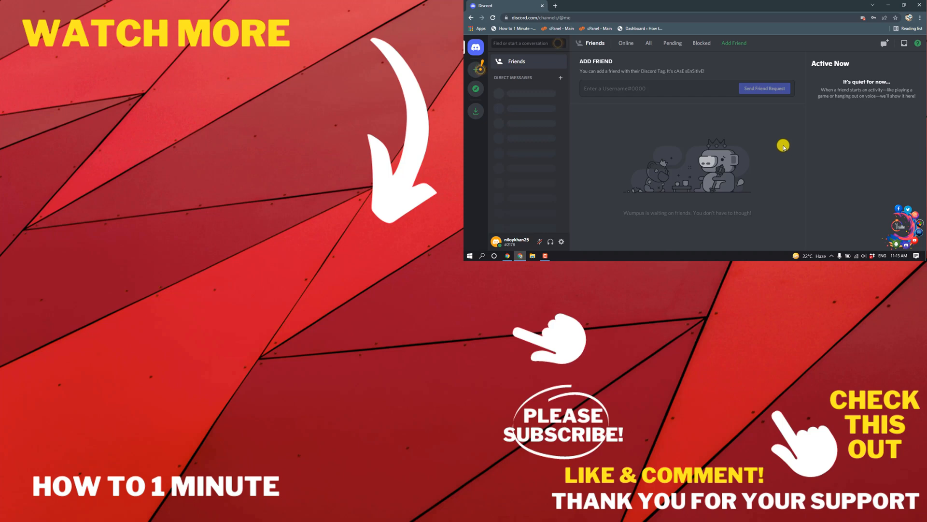